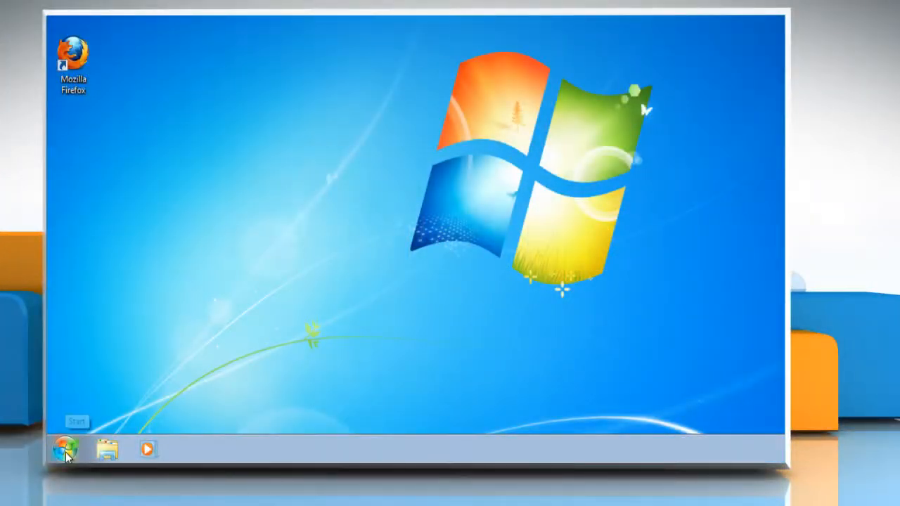
# - Reach the Ease of Access category from the Start menu's Control Panel entry
pyautogui.click(69, 454)
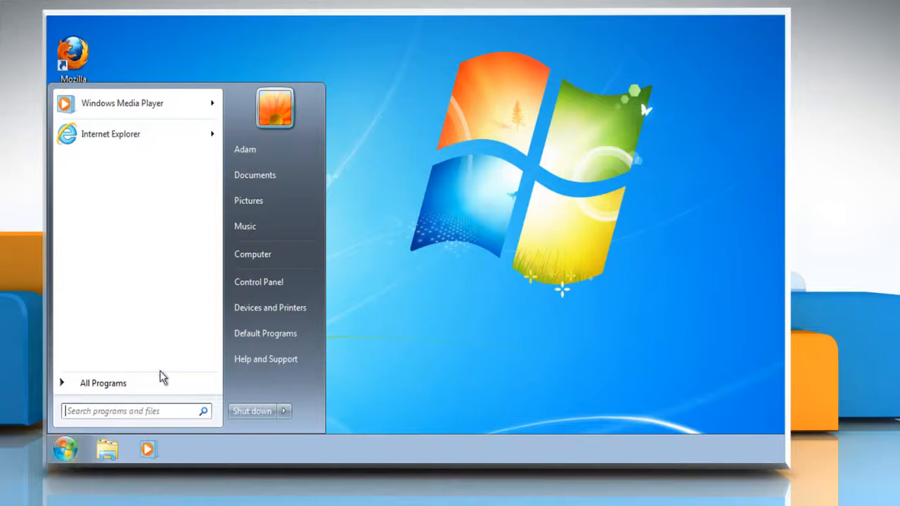
pyautogui.click(259, 281)
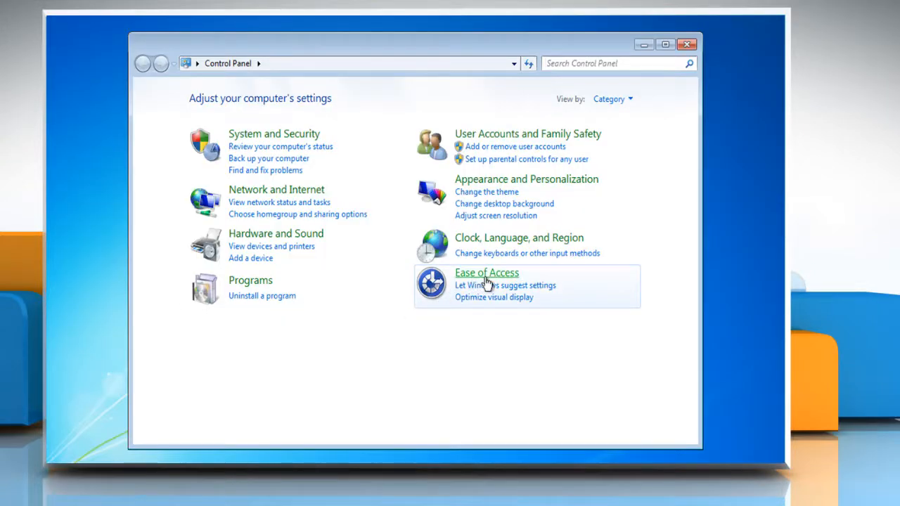
pyautogui.click(487, 273)
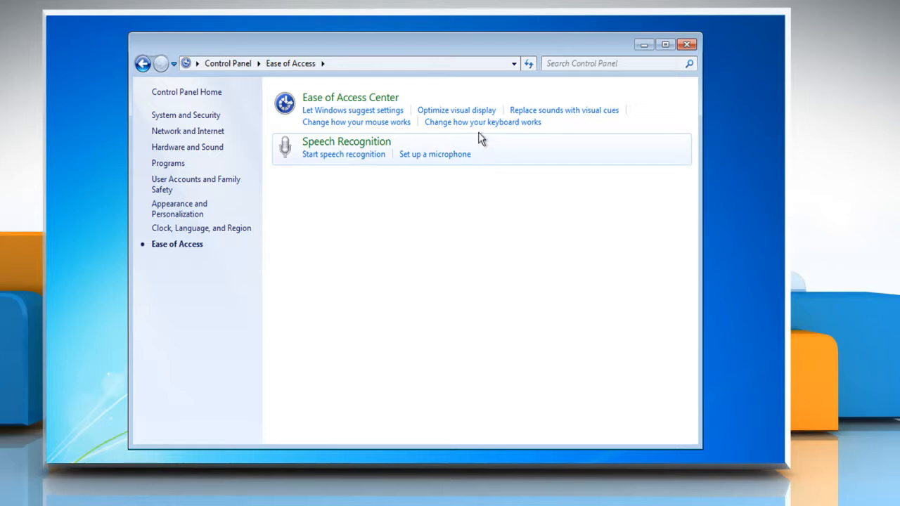
pyautogui.moveTo(481, 127)
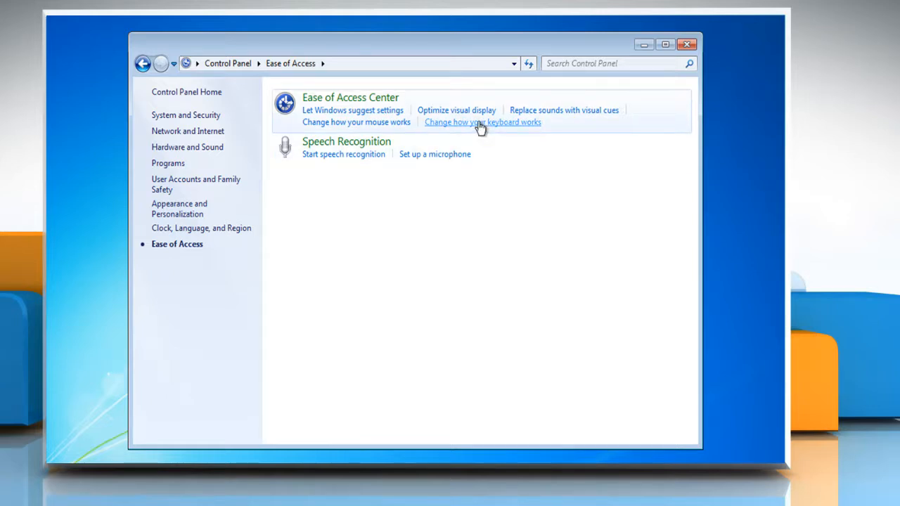
# - Enable 'Turn on Sticky Keys' in the keyboard settings, apply it and confirm with OK
pyautogui.click(482, 120)
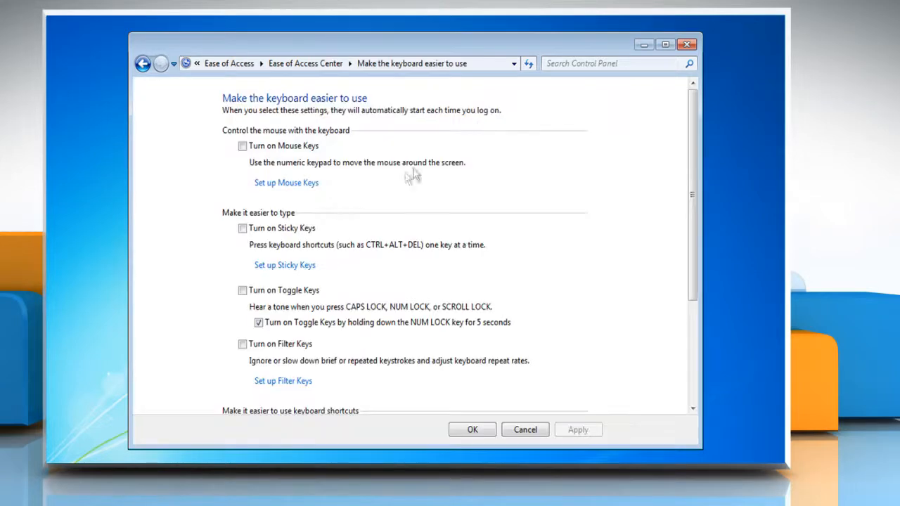
pyautogui.click(242, 228)
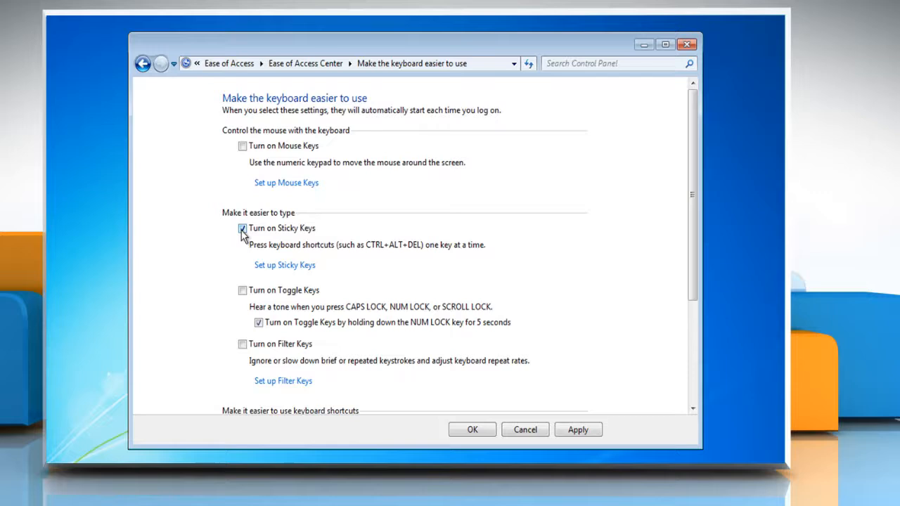
pyautogui.click(242, 228)
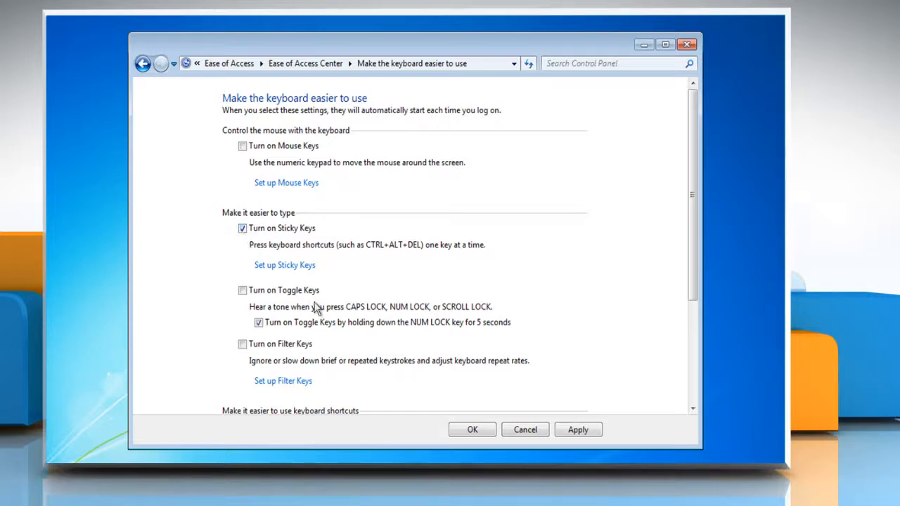
pyautogui.click(144, 62)
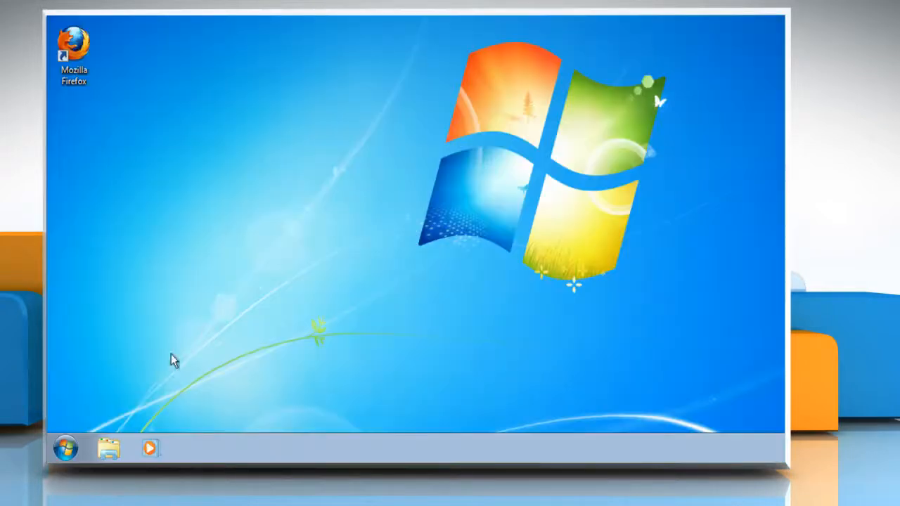
pyautogui.moveTo(67, 455)
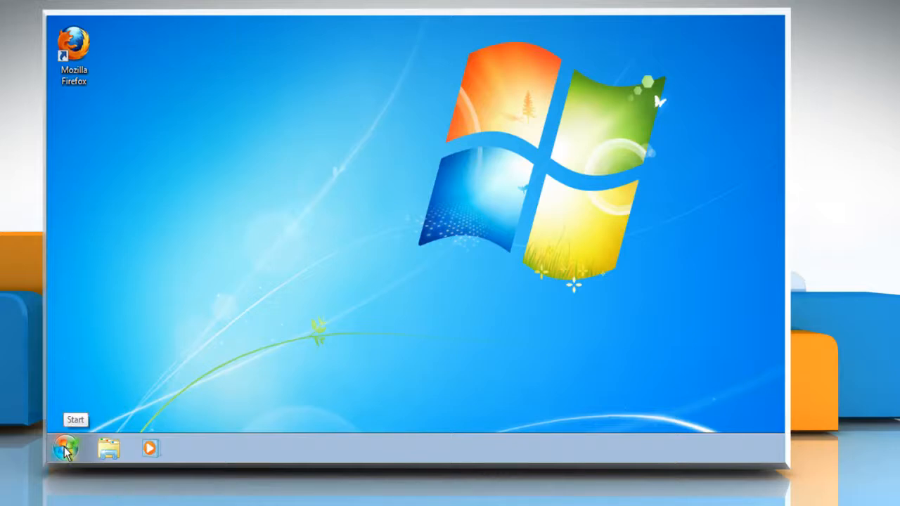
# - Return to 'Change how your keyboard works' and uncheck 'Turn on Sticky Keys'
pyautogui.click(65, 453)
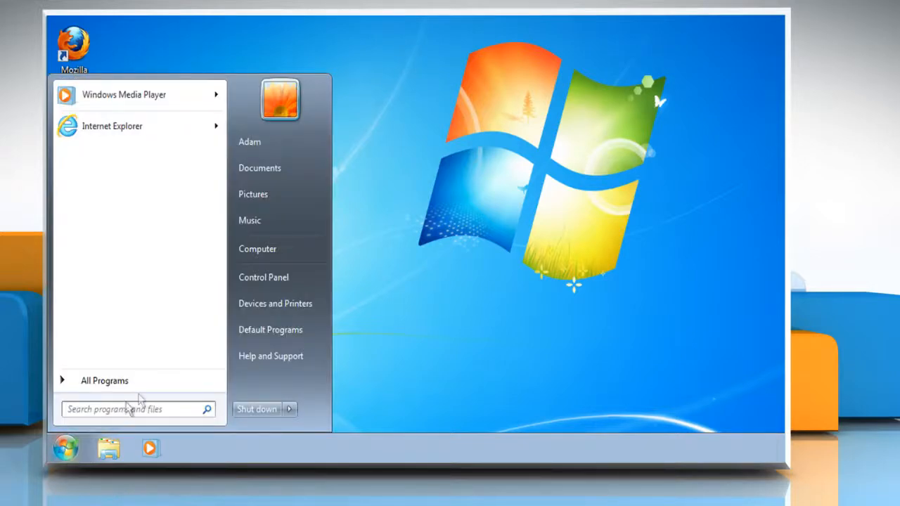
pyautogui.click(263, 278)
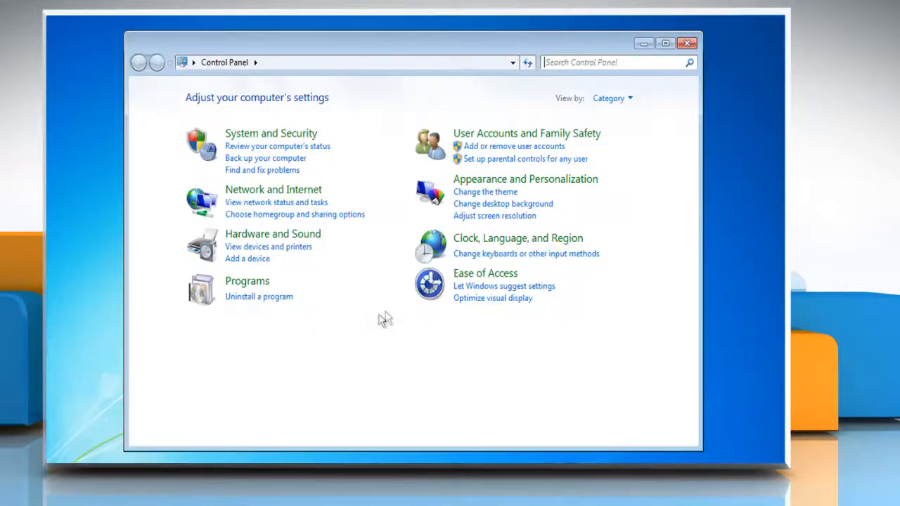
pyautogui.moveTo(481, 280)
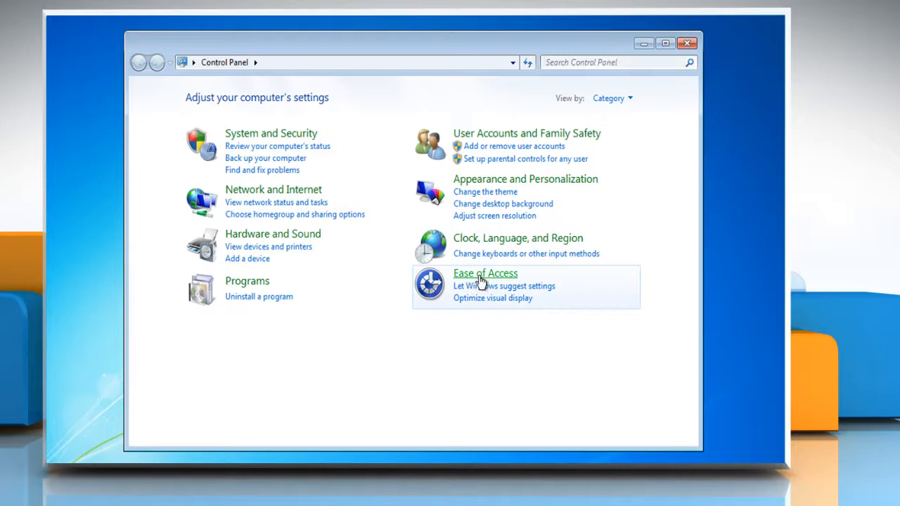
pyautogui.click(486, 273)
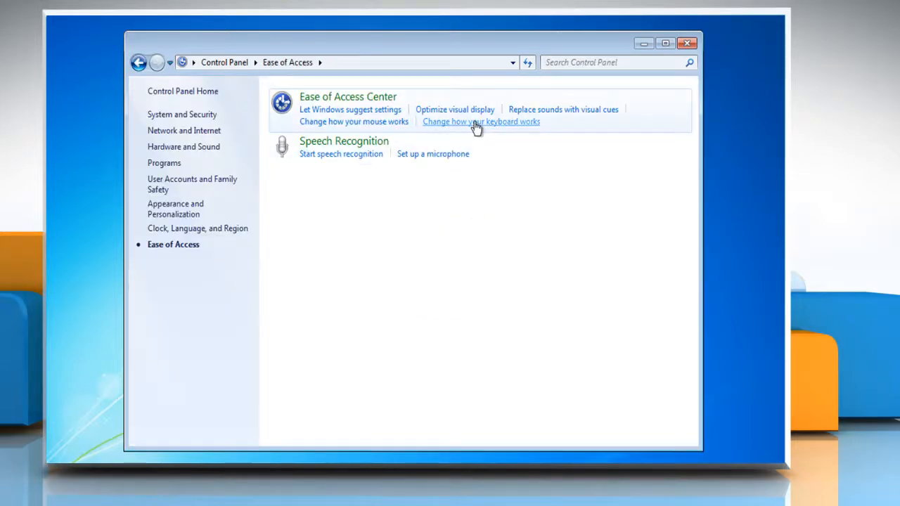
pyautogui.click(480, 121)
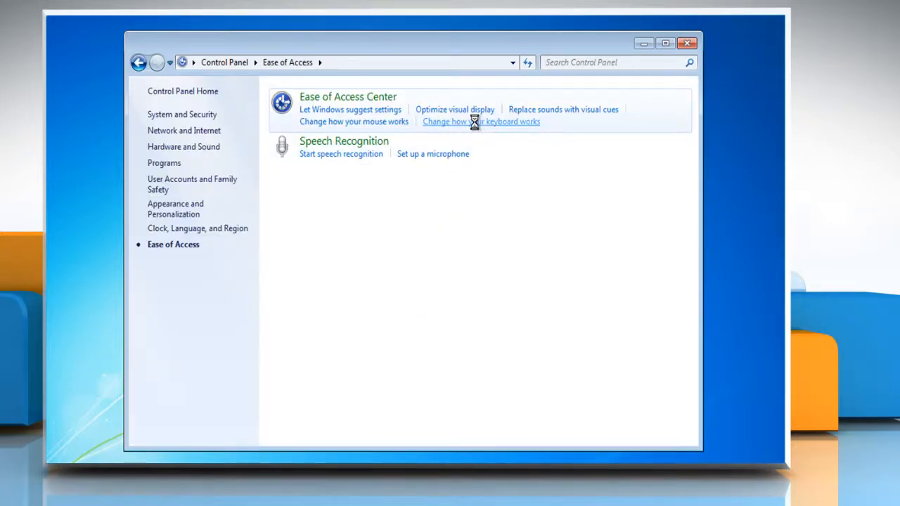
pyautogui.click(481, 121)
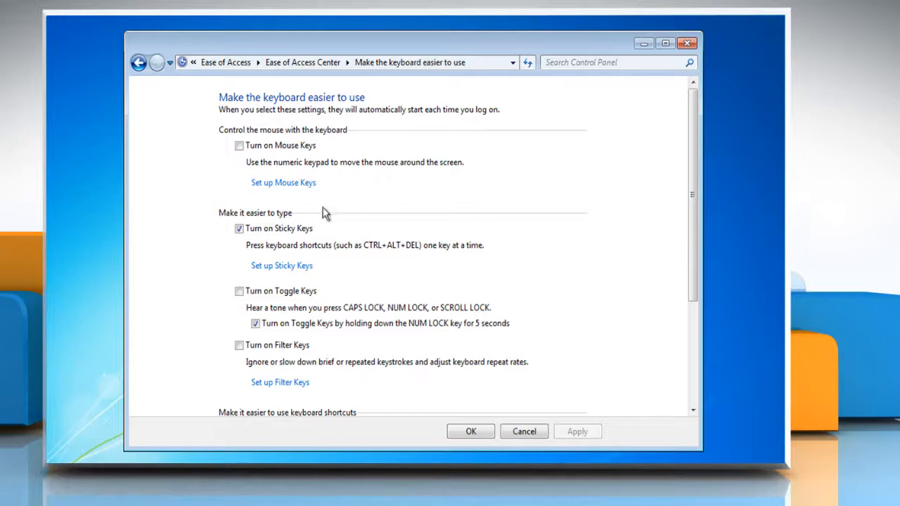
pyautogui.click(239, 228)
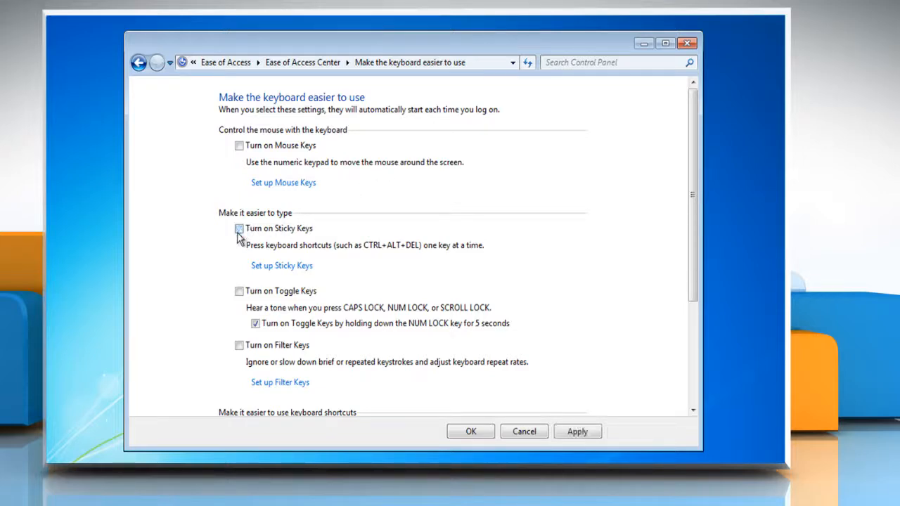